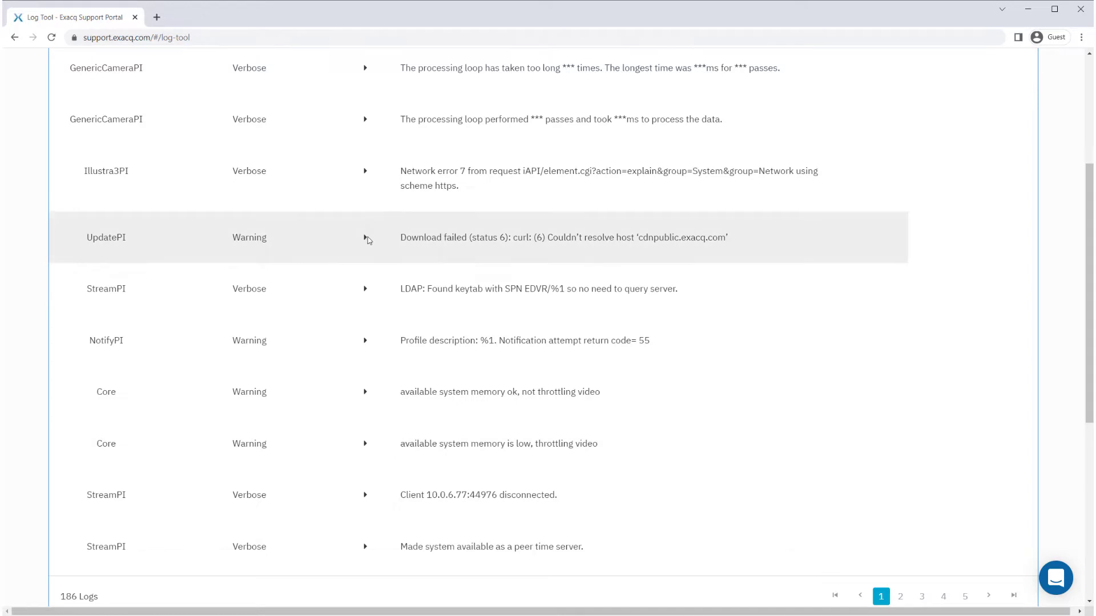
Expand the UpdatePI 'Download failed' warning row to show its unassigned-DNS description and notes
left_click(364, 237)
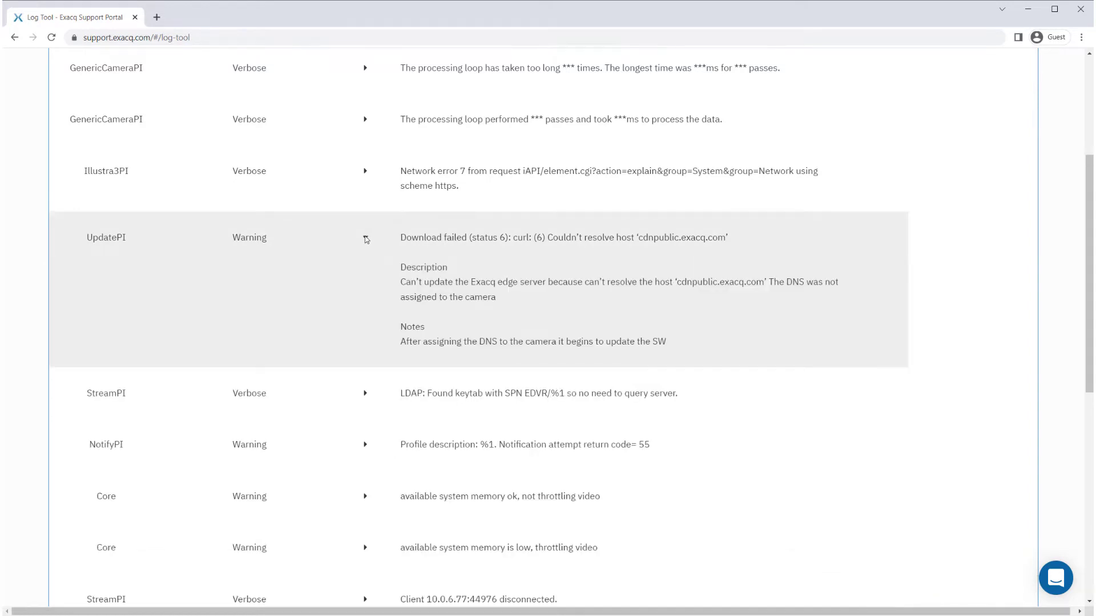
left_click(363, 237)
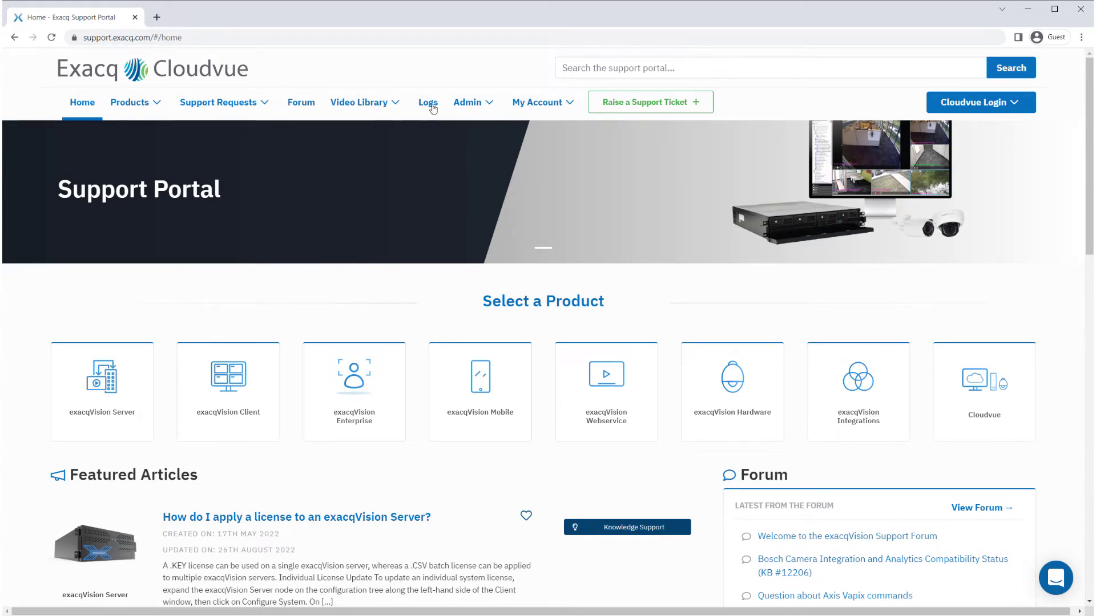
Go to the Log Reference page, then copy a webview login message from the exacqVision client system log
left_click(430, 102)
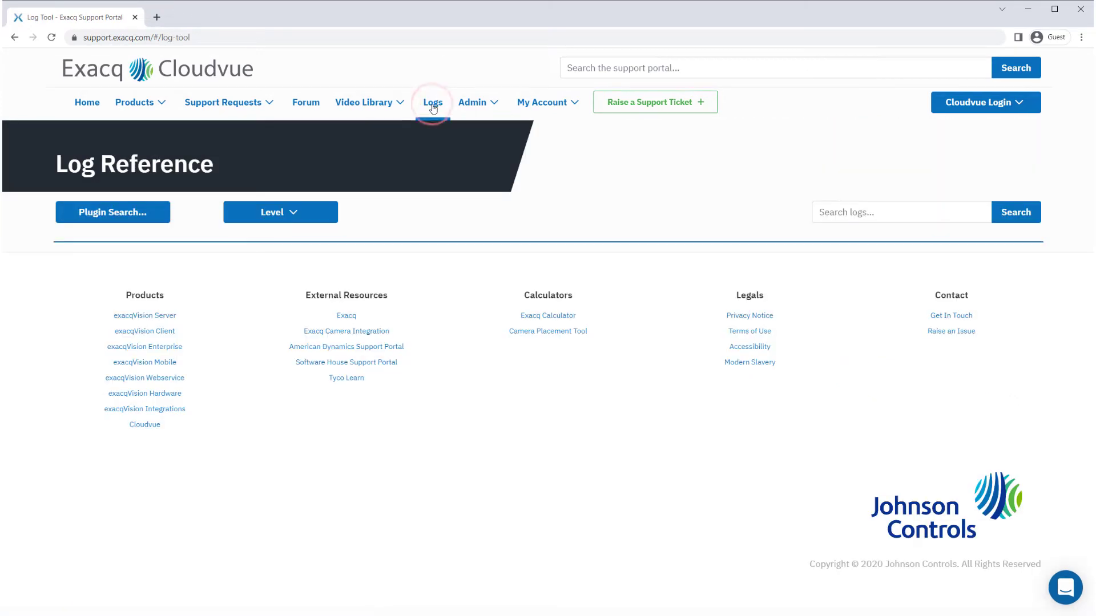
left_click(432, 101)
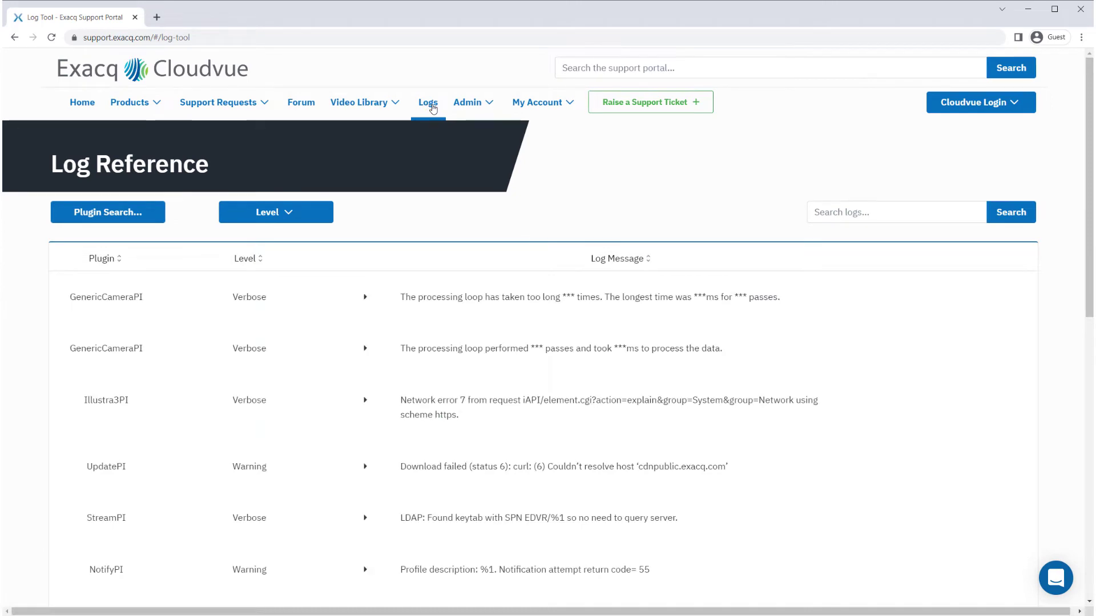
mouse_move(1088, 208)
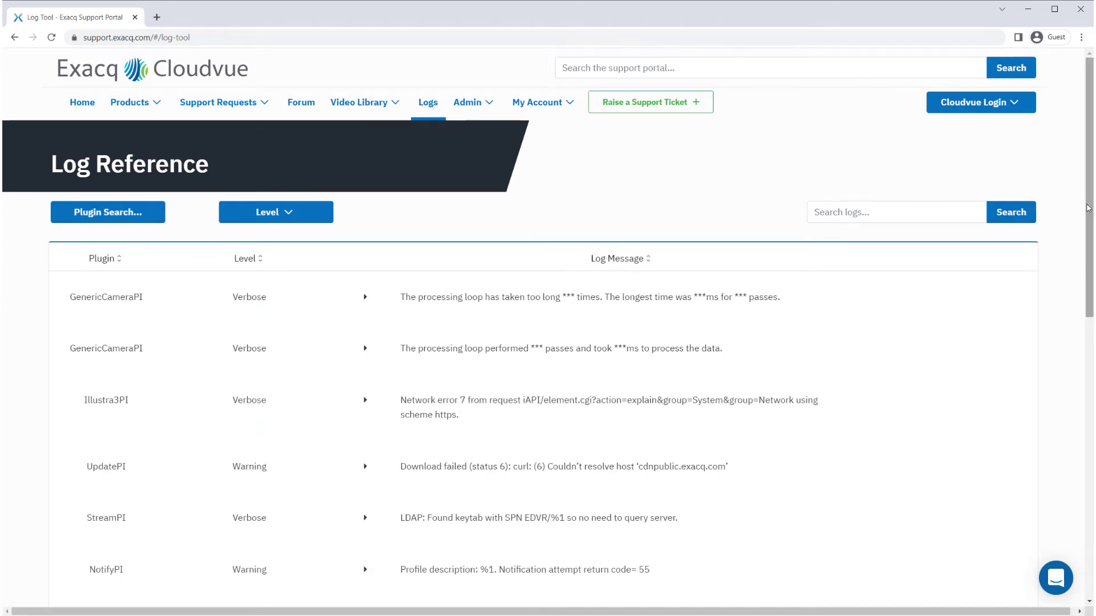
scroll("down", 3)
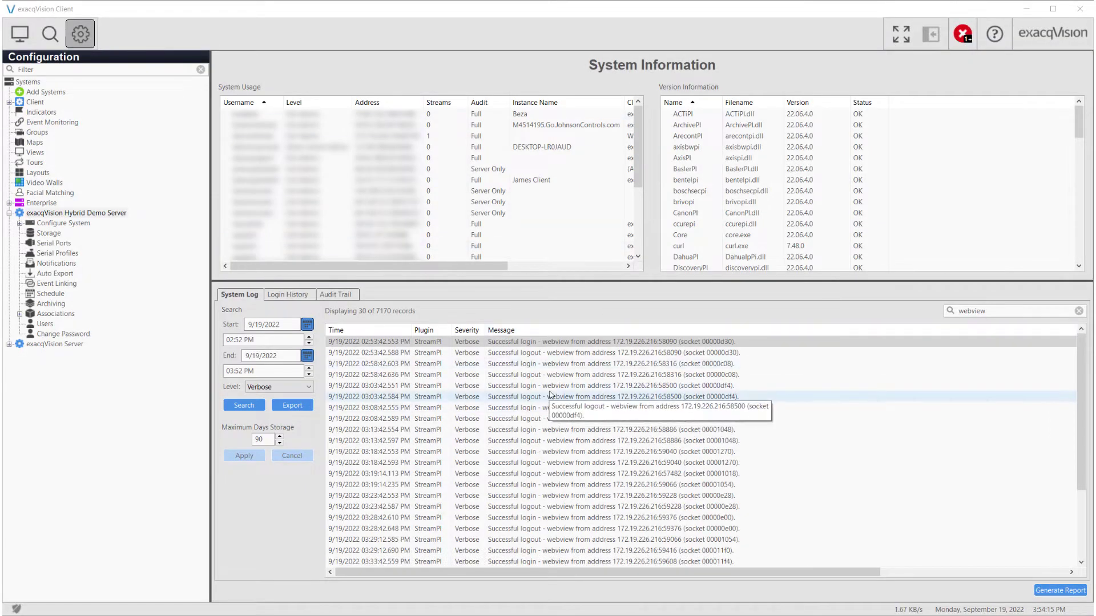
right_click(612, 385)
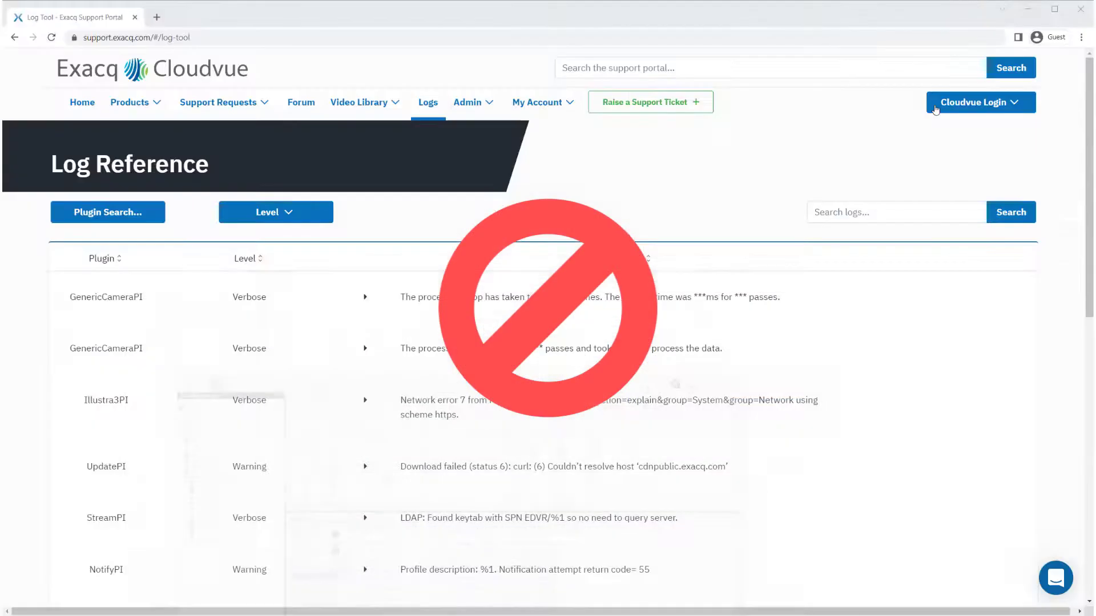
Search the logs for the full copied line ending '.19.226.216:8500 (socket 00000df4)', which finds no logs
type(".19.226.216:8500 (socket 00000df4)")
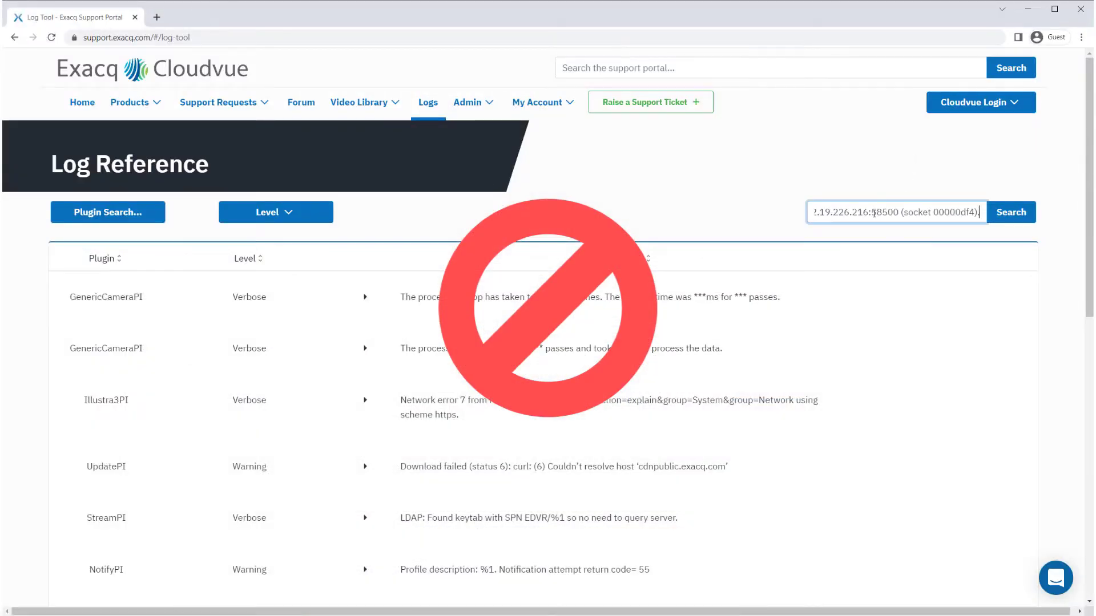
left_click(1011, 212)
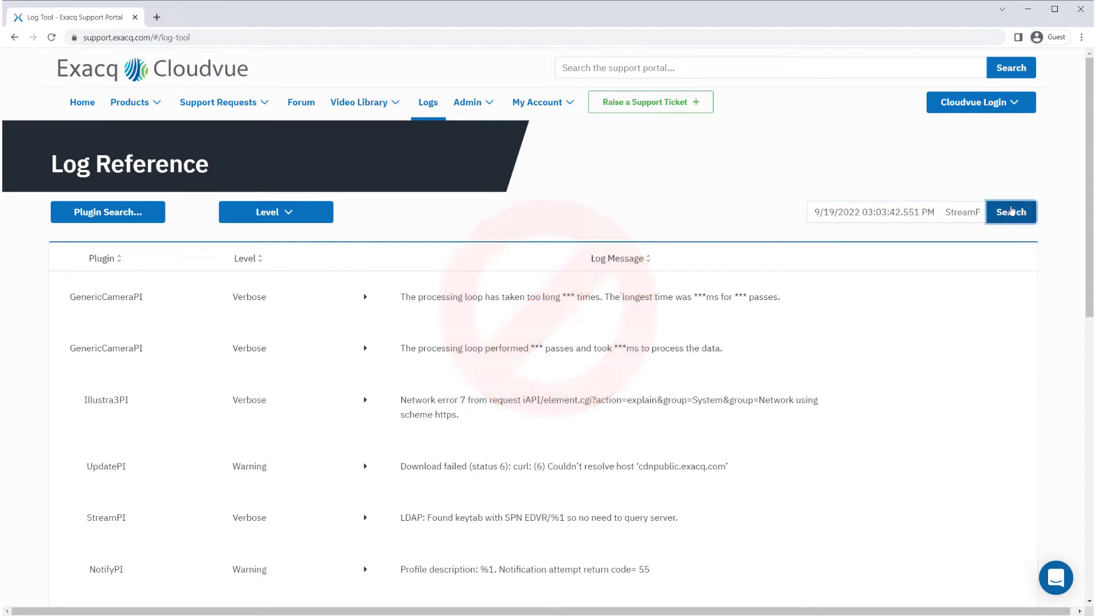
left_click(1010, 212)
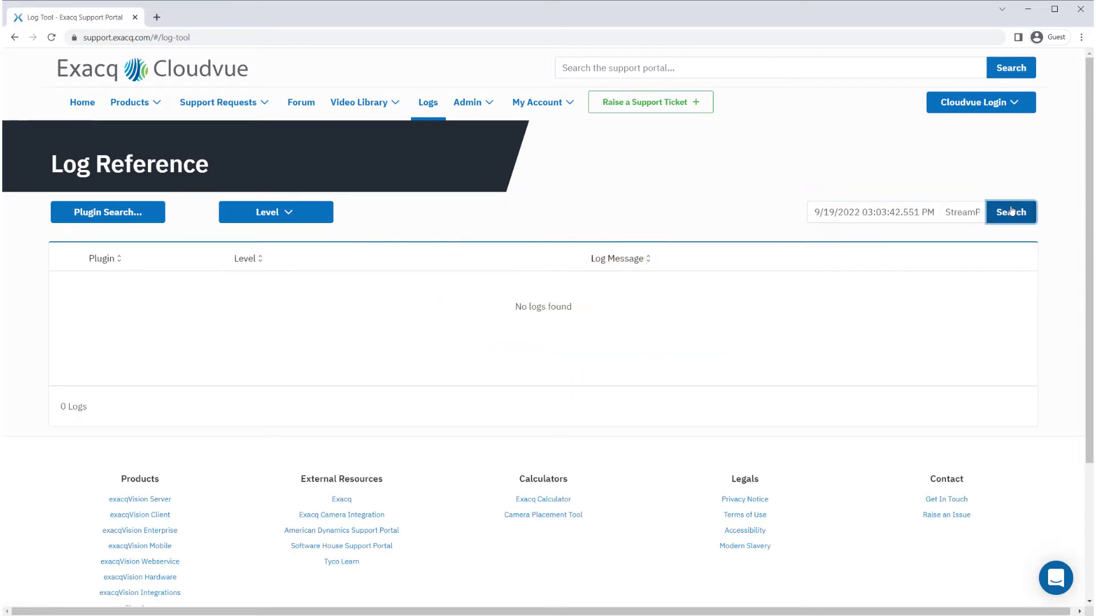
left_click(1010, 213)
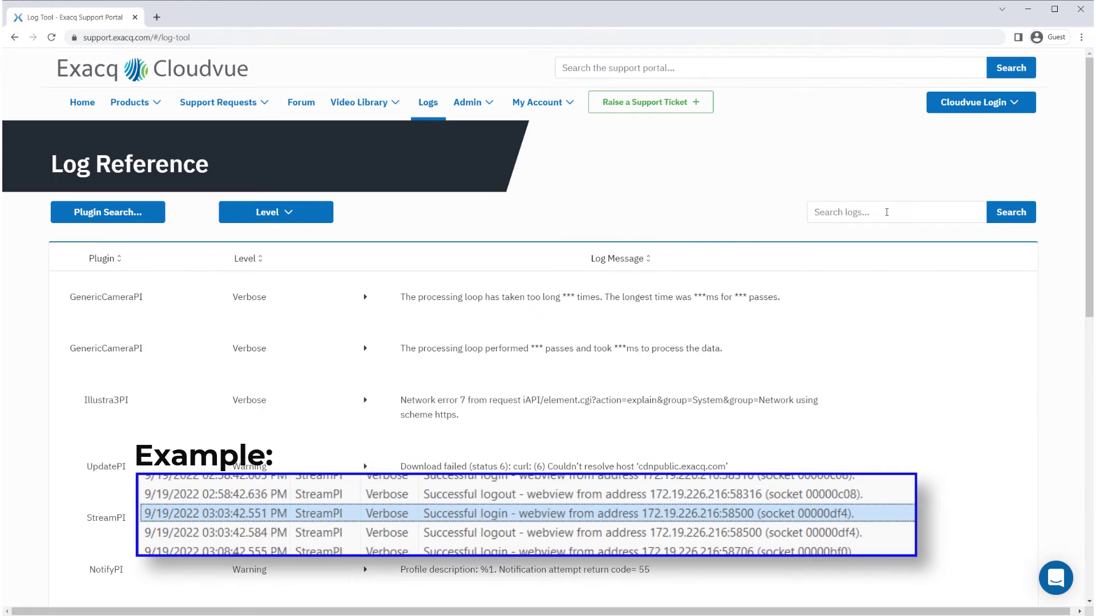
Search the logs for 'Succe' and expand the matching StreamPI Successful login entry's description
left_click(894, 213)
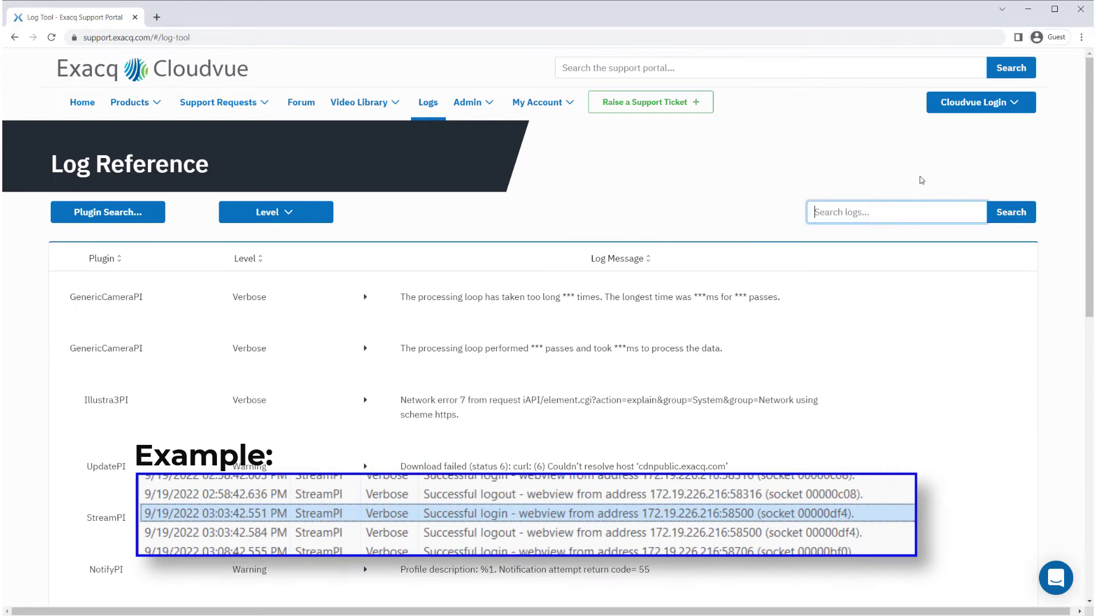
type("Succe")
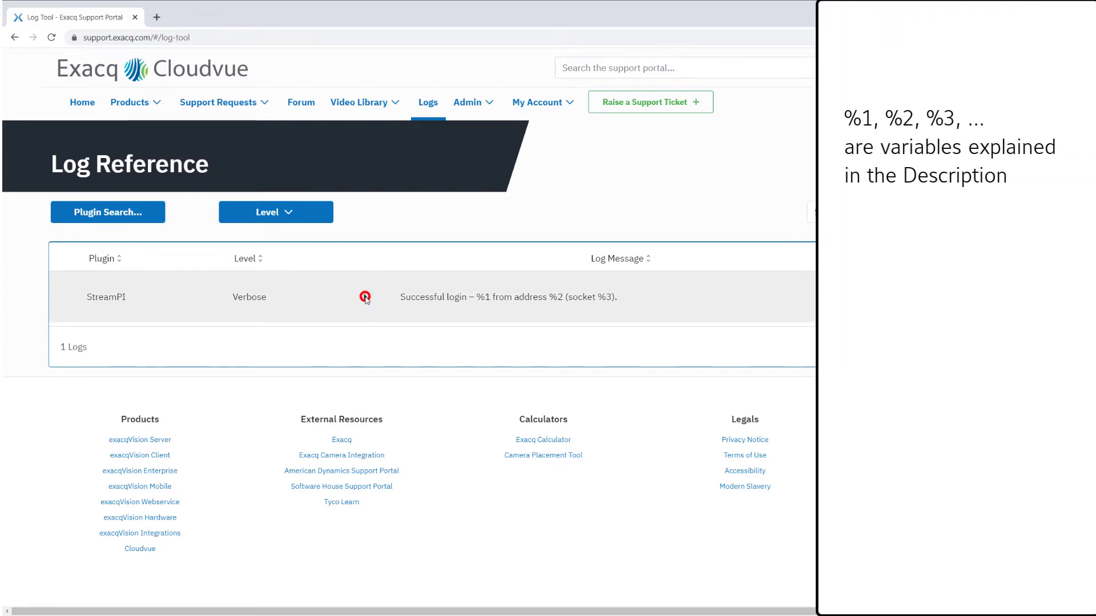
left_click(365, 297)
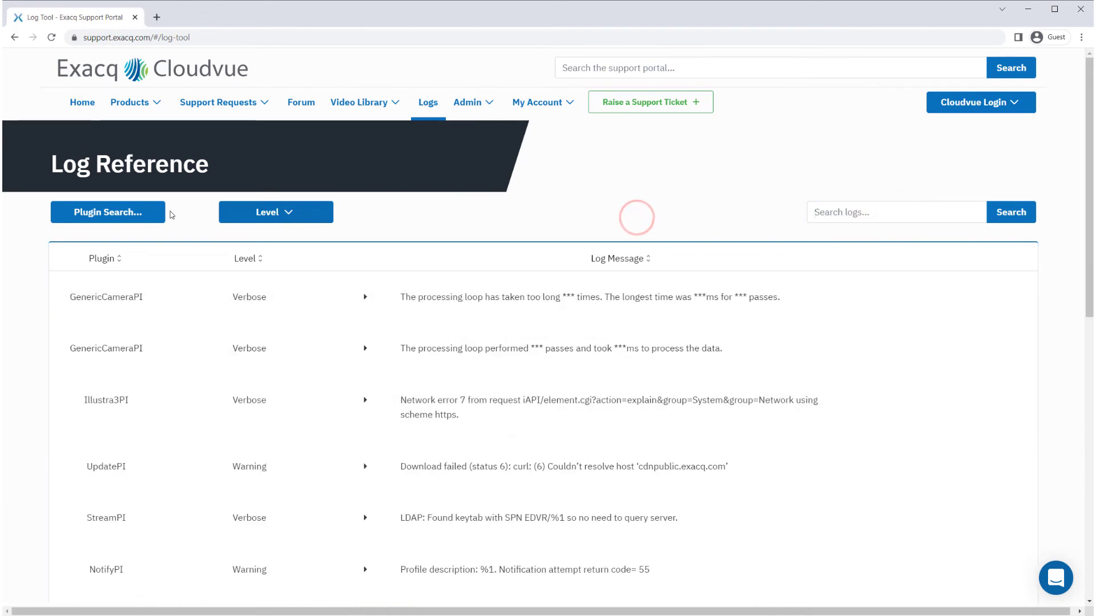
Review the Plugin Search dropdown without choosing one and return to the full 186-log list
left_click(107, 212)
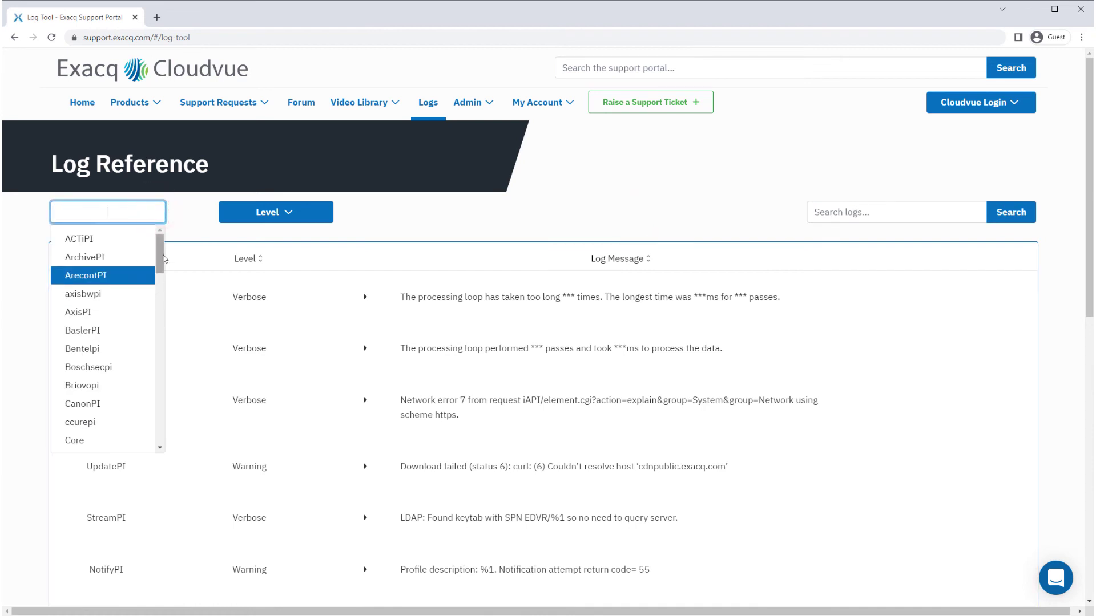
left_click(275, 213)
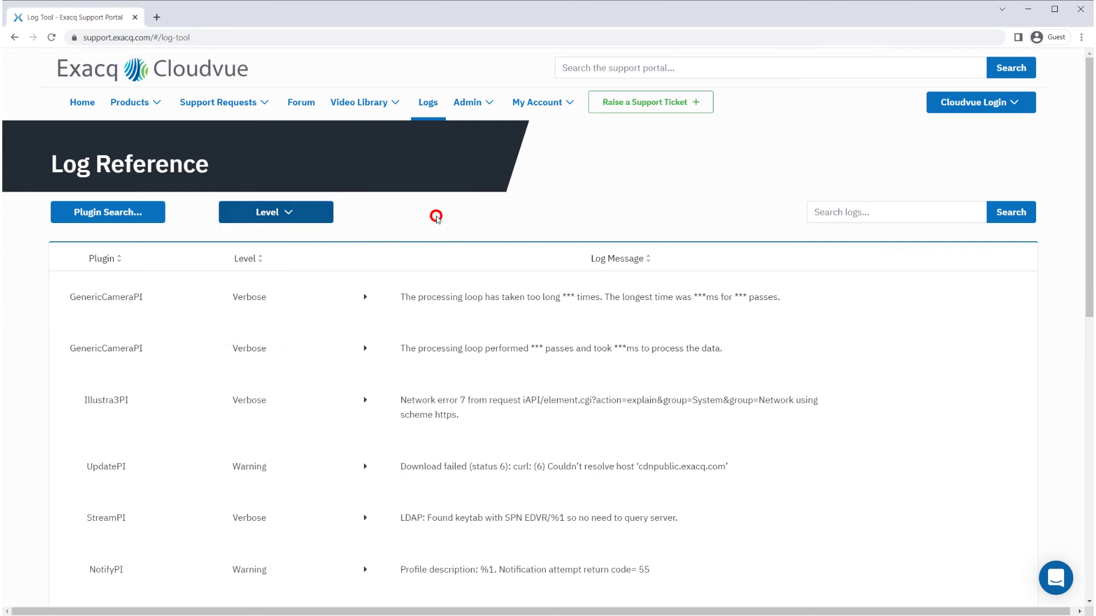
scroll("down", 3)
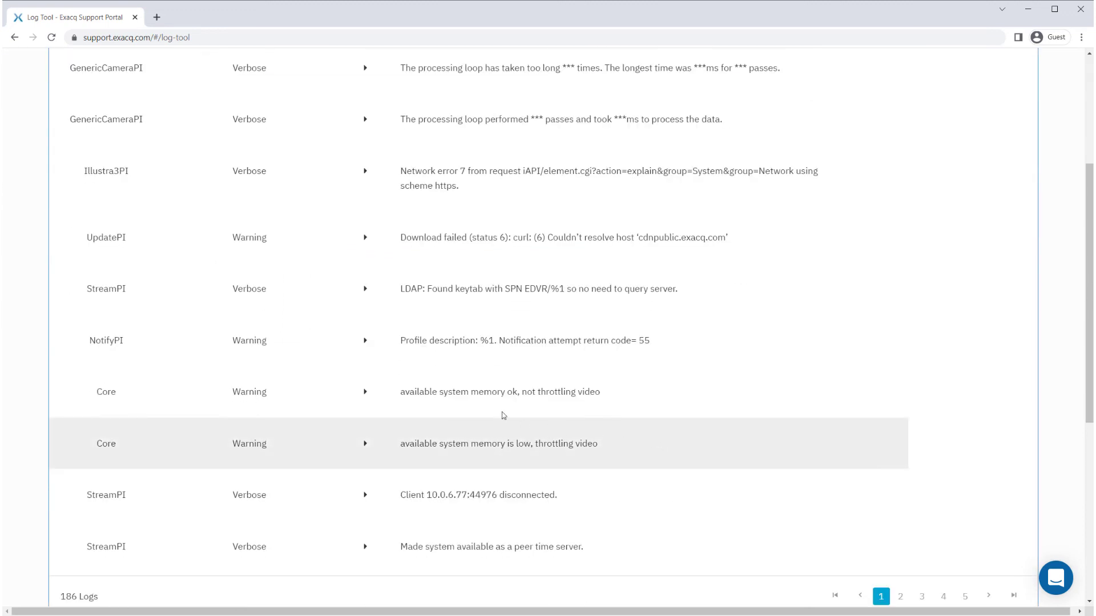